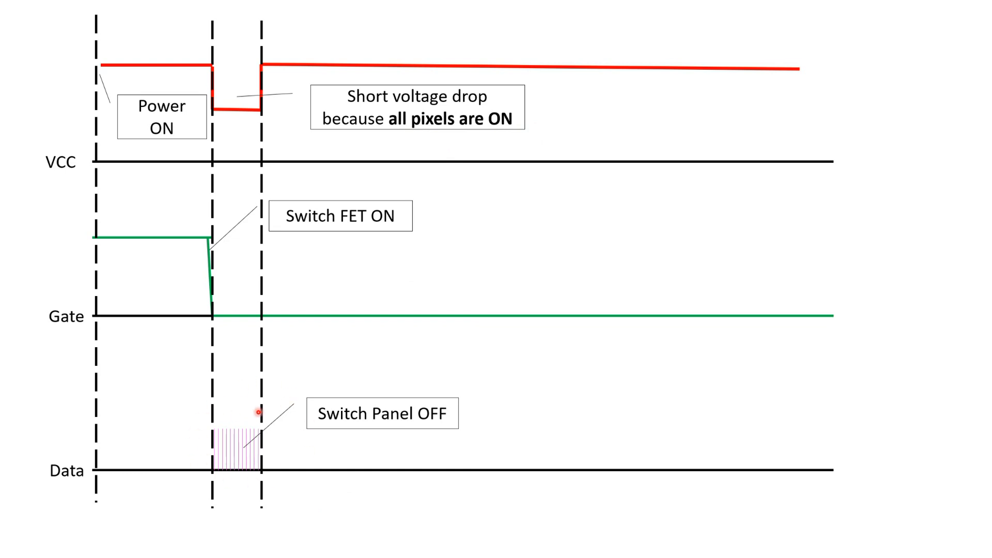
mouse_move(230, 502)
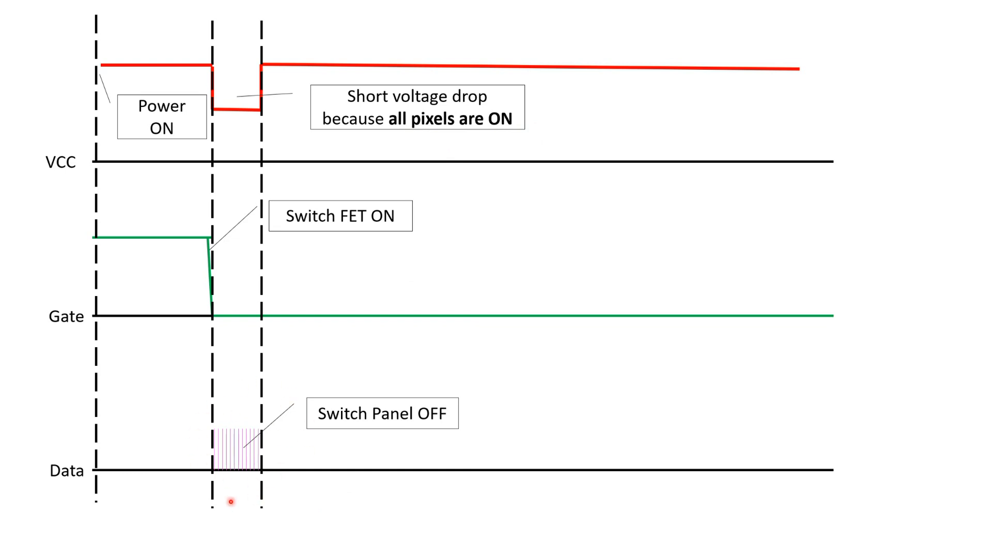
Advance the slide show from the VCC, Gate and Data timing diagram to the 'Summarized:' slide
key(right)
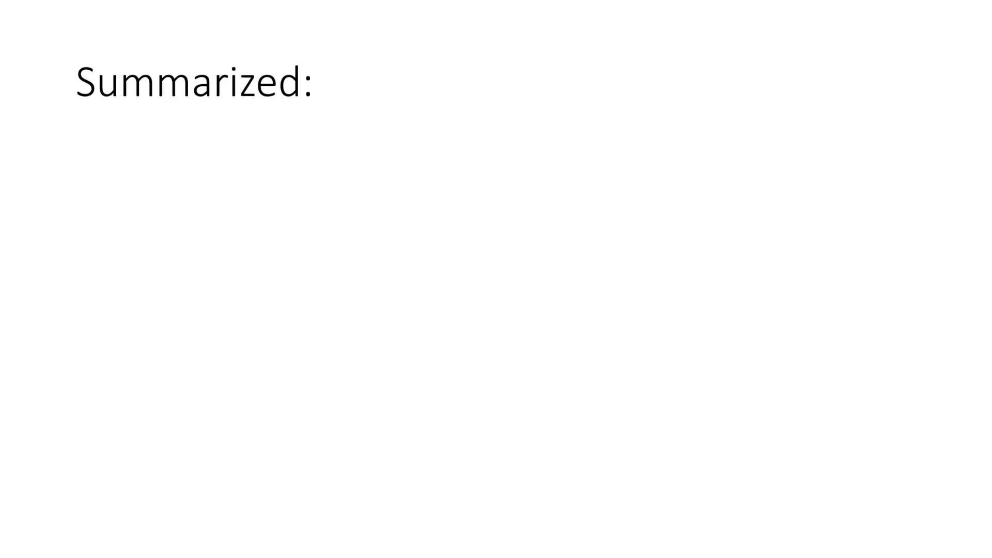
Reveal the six WS2812 Neopixel bullets, from reduced parts count through strips to the 6-pixel-wide font
text(WS2812 Neopixels reduce the parts count, the number of pins and the current on your MCU)
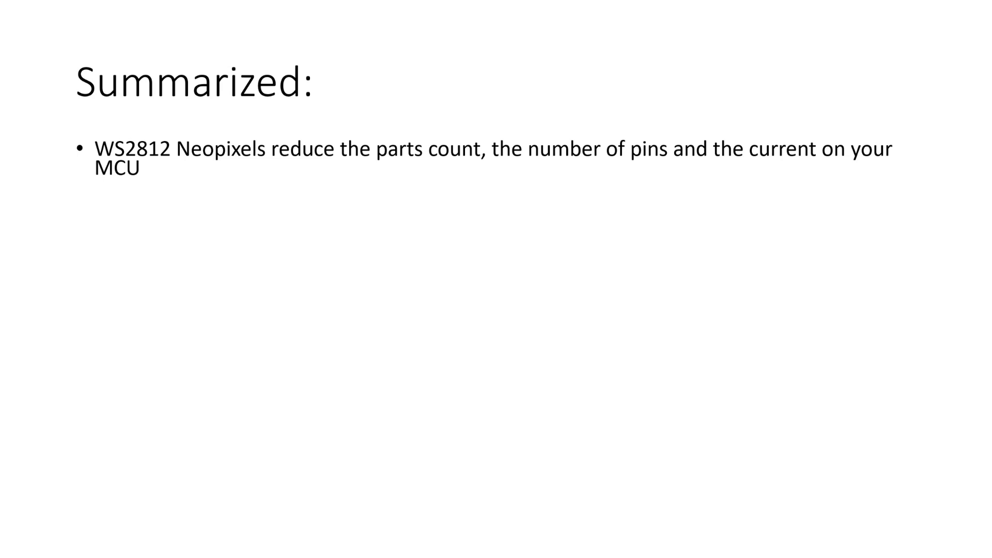
text(We get Neopixels arranged in all forms and shapes. They are all "strips")
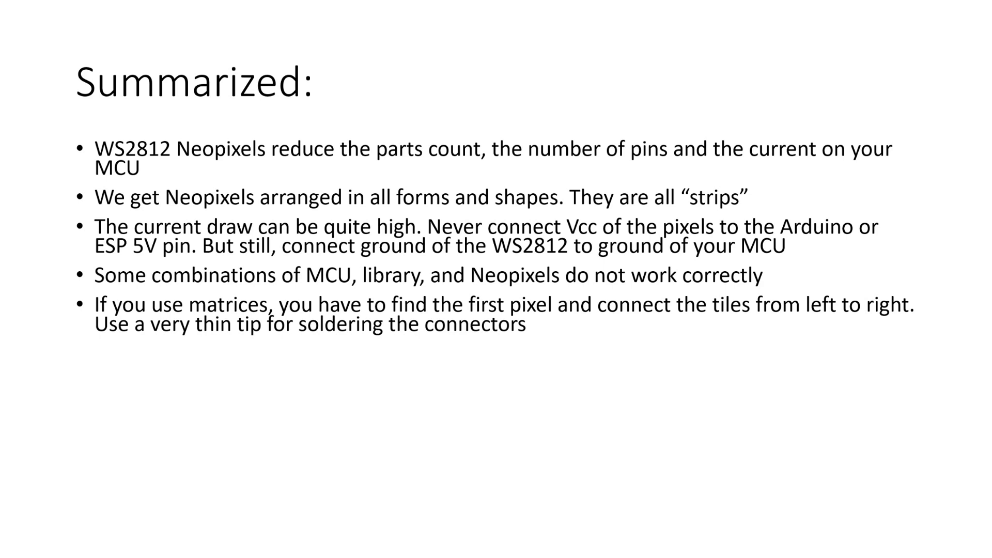
text(Because the font is only 6 pixels wide, you can place more than one character on one matrix)
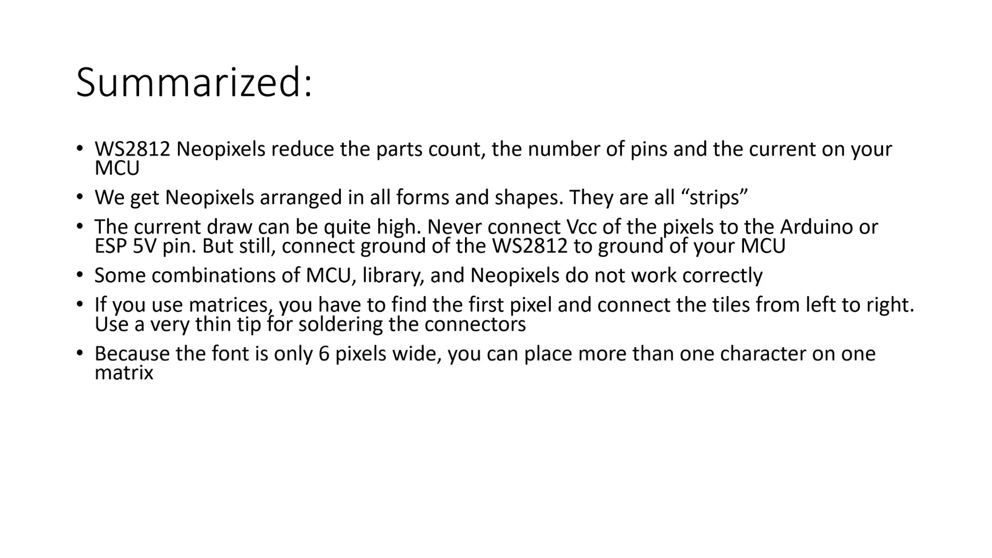